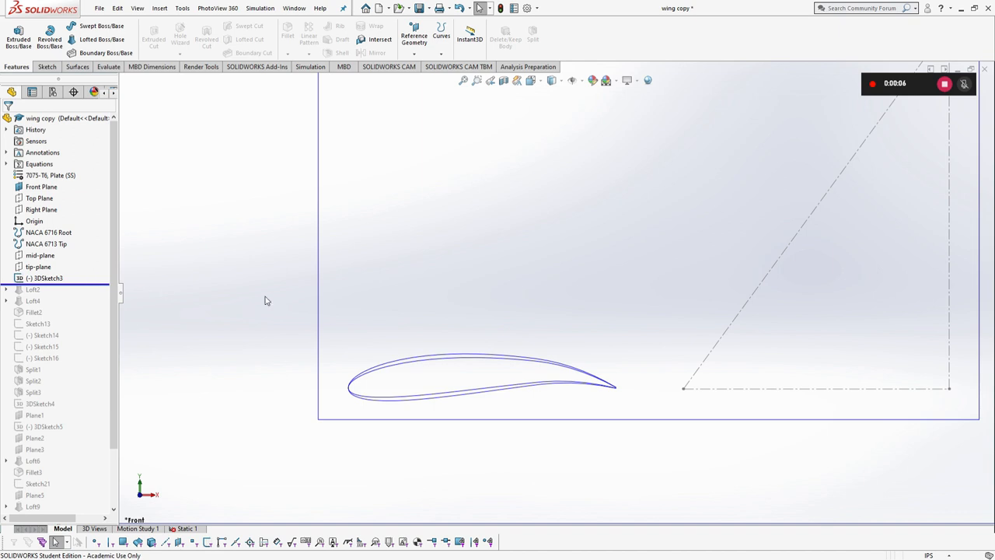
Step: Switch to the fuselage part and show Split1 with Plane1 cutting the stock tube
click(40, 187)
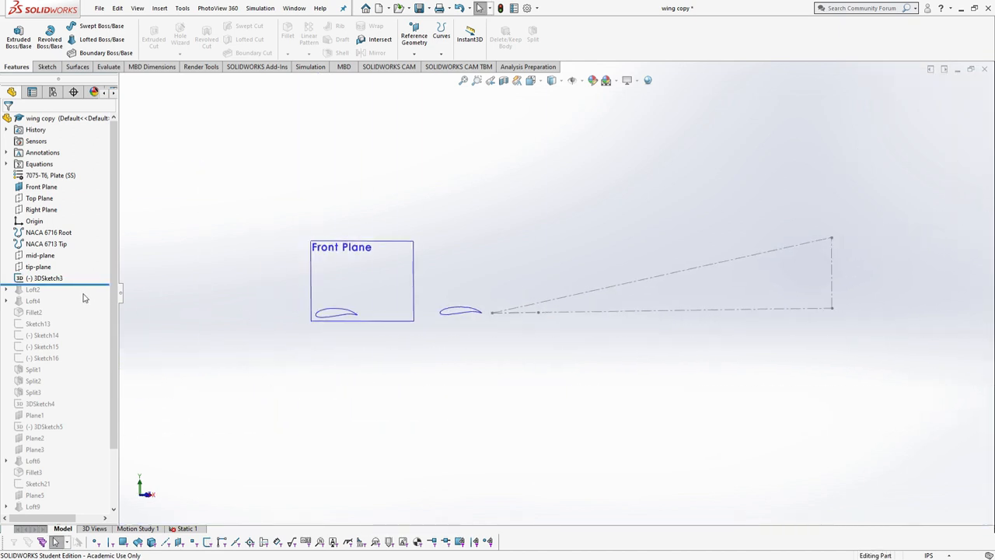
click(32, 302)
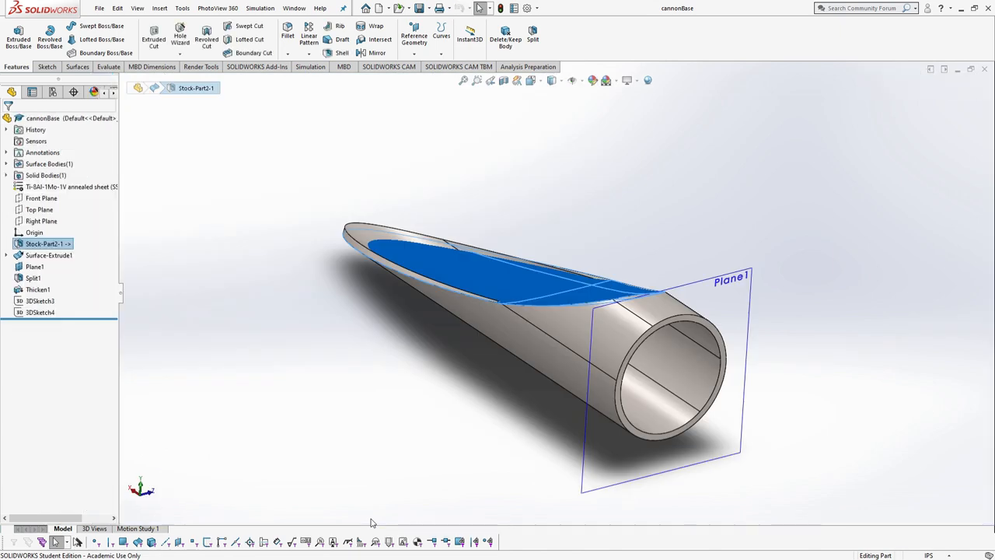
mouse_move(186, 532)
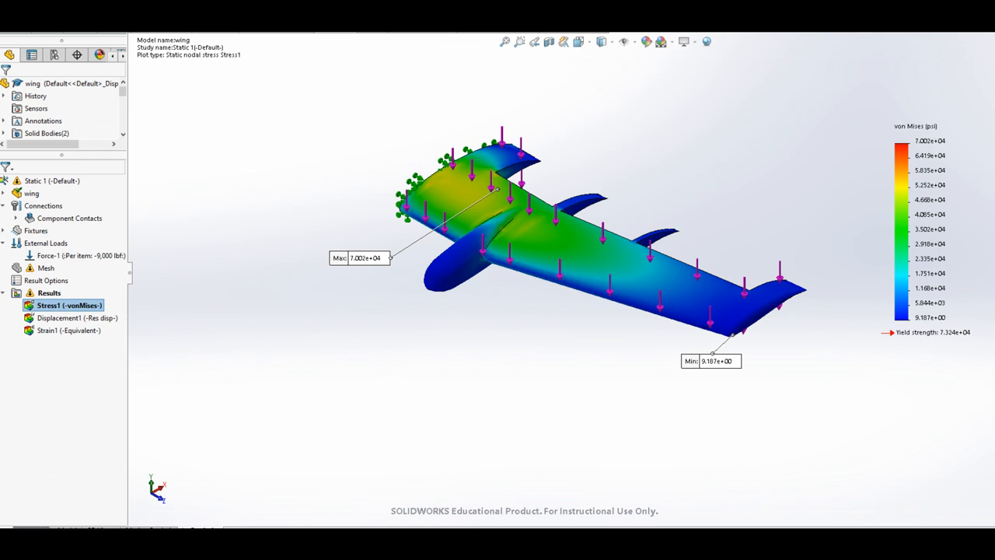
Step: Show the Displacement1 plot of the wing's Static 1 study in place of von Mises stress
double_click(78, 317)
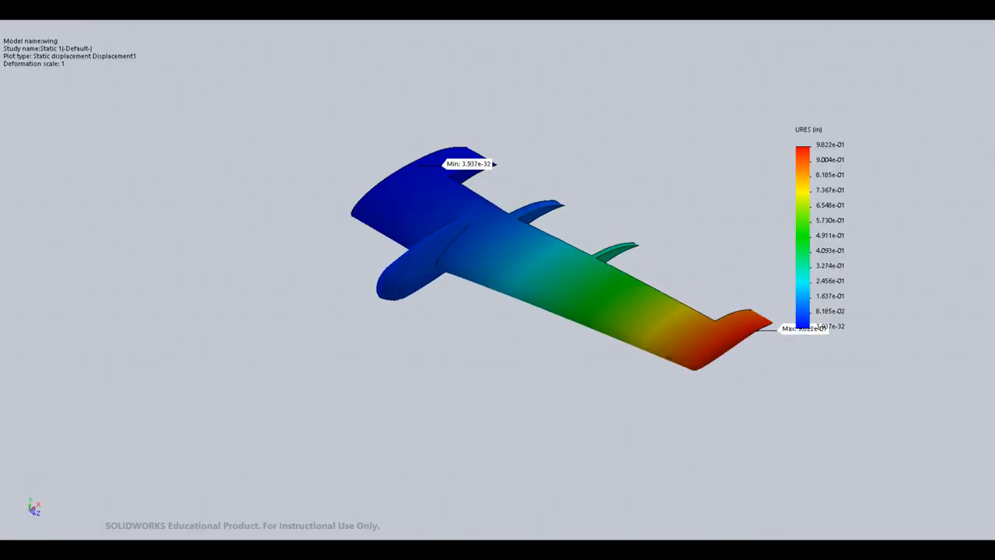